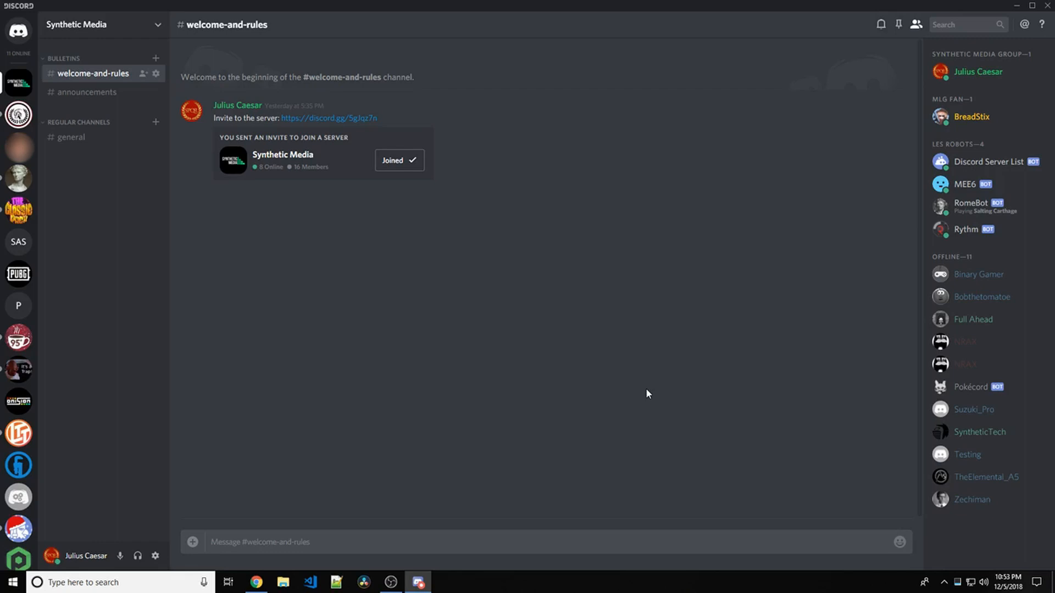
Step: Switch from Discord to the Chrome tab with the RomeBot 'Update bot.py' commit
{"action": "left_click", "coordinate": [254, 582]}
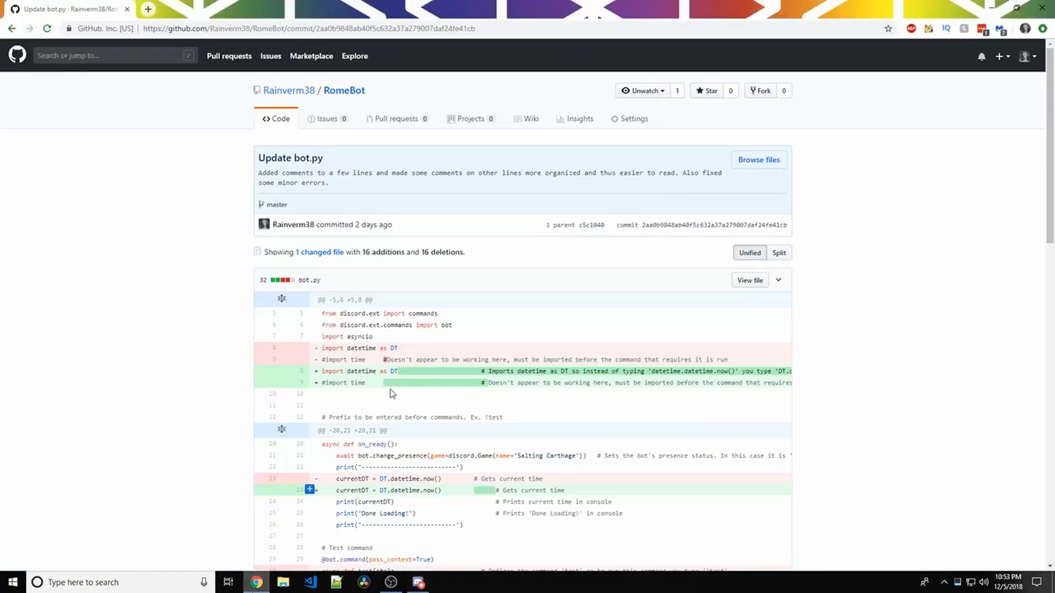
Step: Highlight the leaked token and the 'INSERT BOT TOKEN HERE' placeholder at the end of the bot.py diff
{"action": "scroll", "scroll_direction": "down", "scroll_amount": 3}
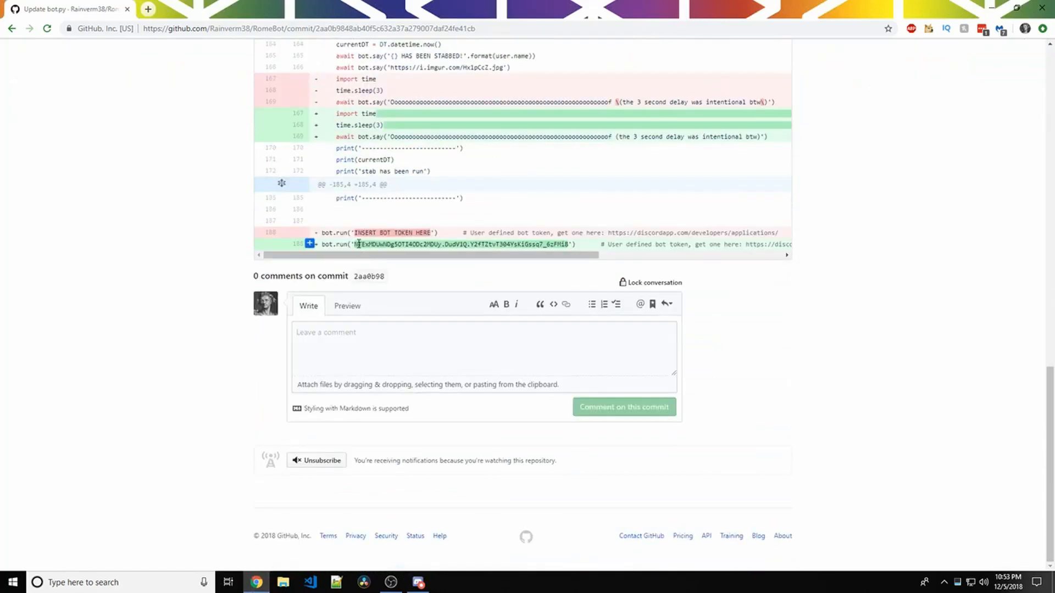
{"action": "double_click", "coordinate": [460, 244]}
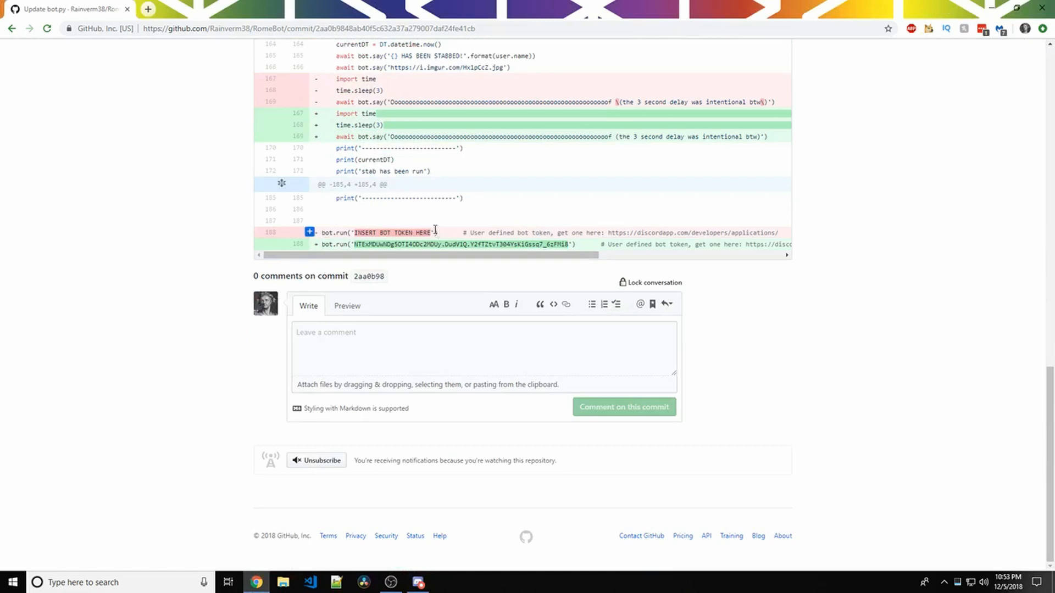
{"action": "double_click", "coordinate": [394, 232]}
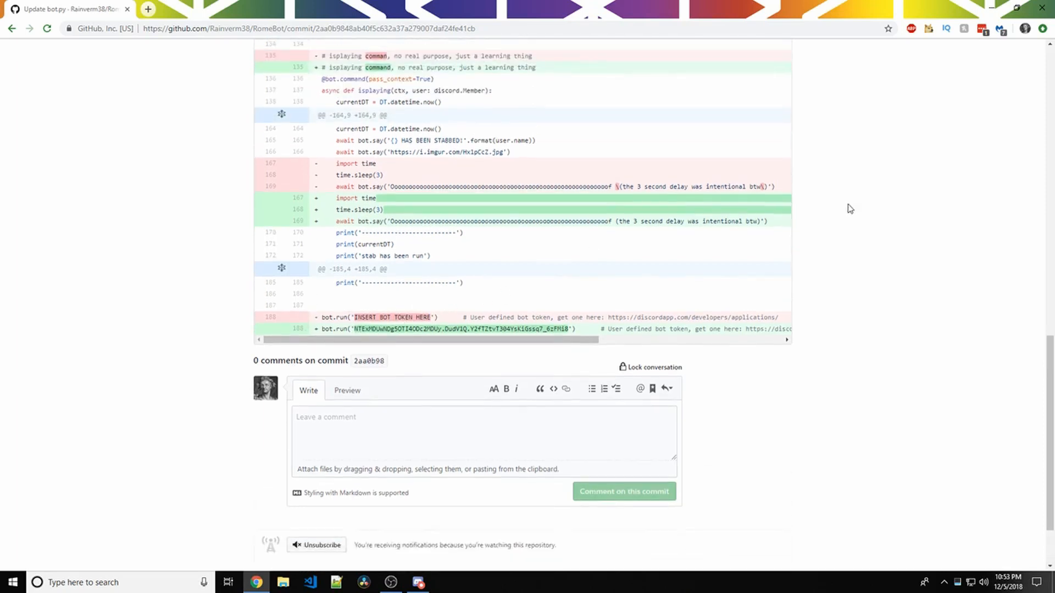
{"action": "scroll", "scroll_direction": "down", "scroll_amount": 3}
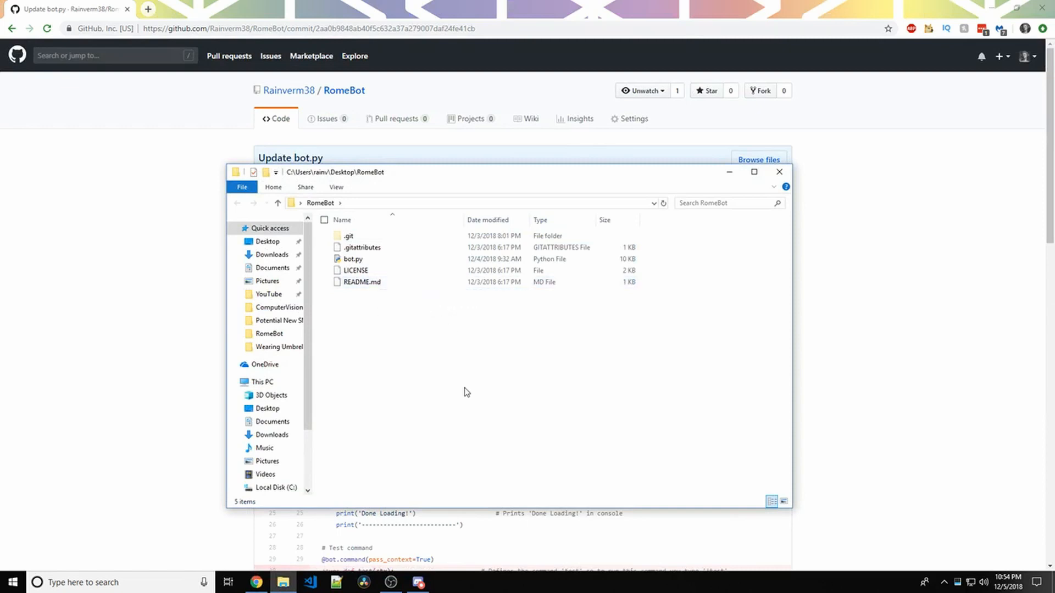
Step: Select bot.py in the local RomeBot folder and dismiss File Explorer back to the commit diff
{"action": "left_click", "coordinate": [352, 259]}
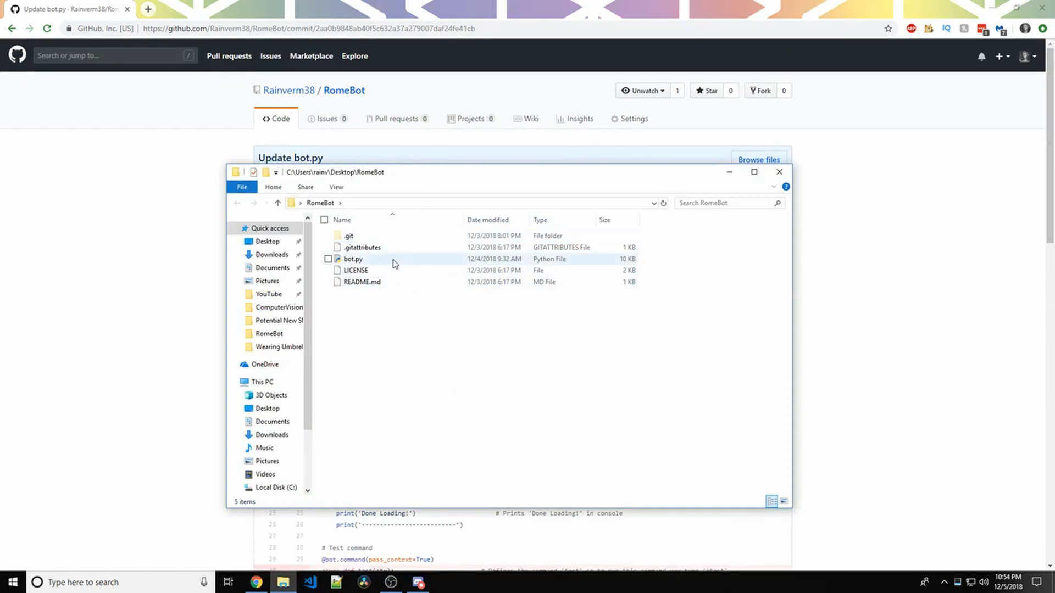
{"action": "left_click", "coordinate": [353, 259]}
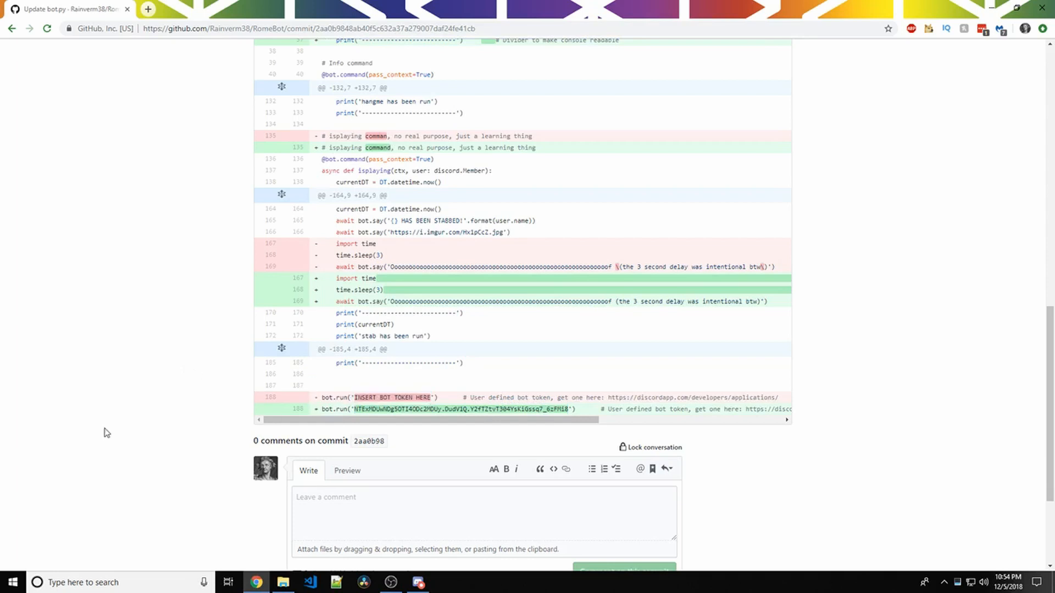
{"action": "mouse_move", "coordinate": [390, 583]}
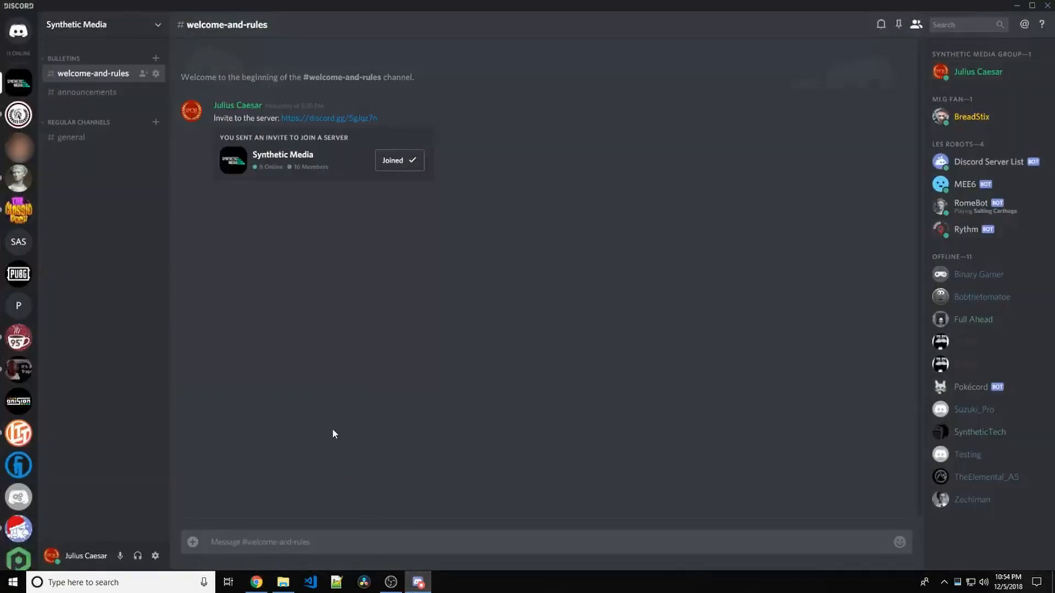
{"action": "mouse_move", "coordinate": [357, 422]}
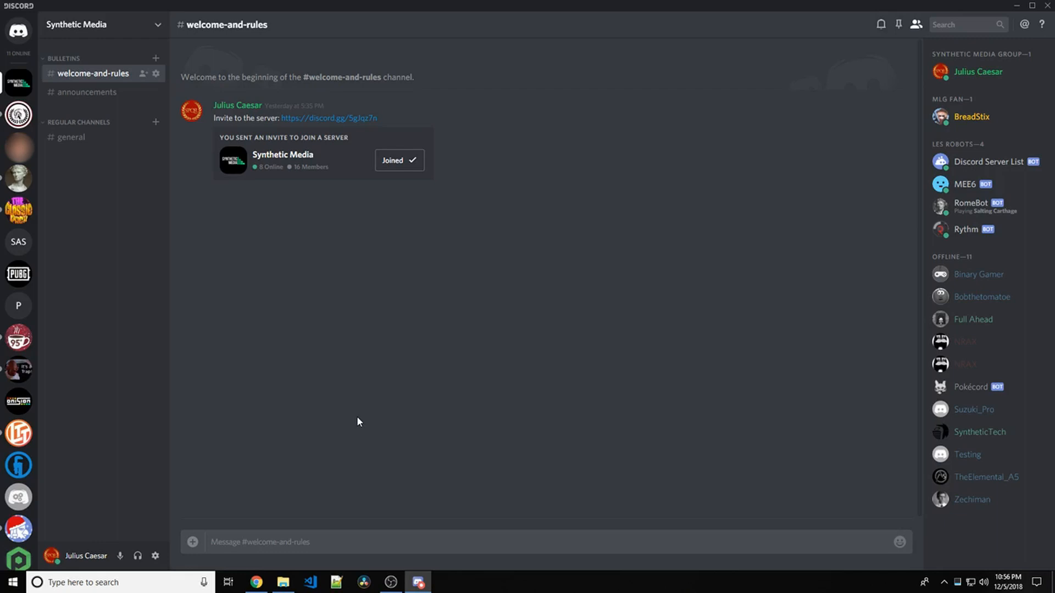
{"action": "mouse_move", "coordinate": [54, 476]}
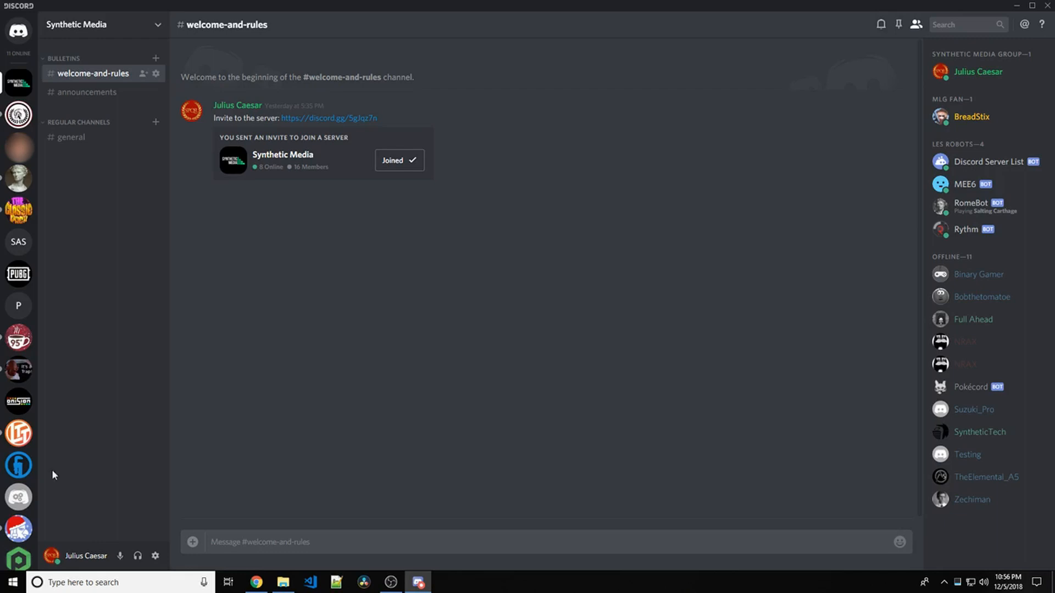
Step: Switch to the Technic server's announcements channel with its compromise notice
{"action": "left_click", "coordinate": [19, 114]}
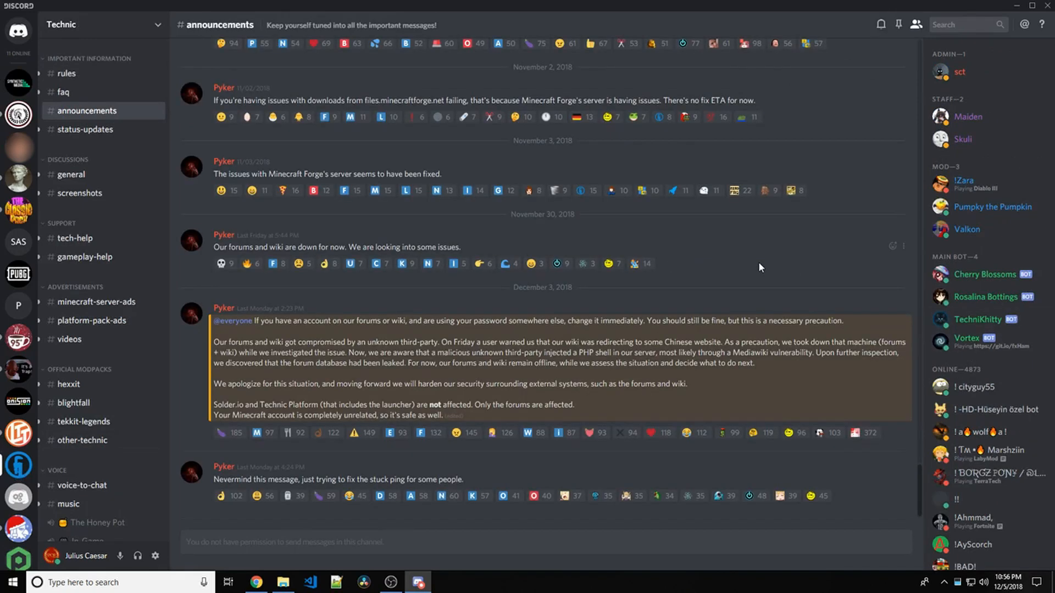
{"action": "mouse_move", "coordinate": [955, 343]}
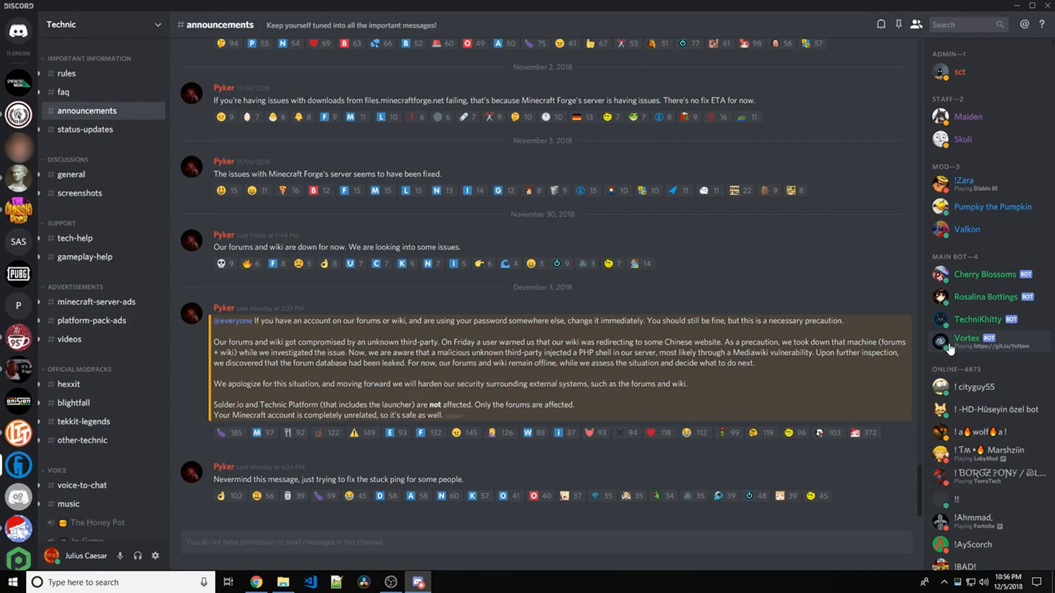
{"action": "mouse_move", "coordinate": [19, 83]}
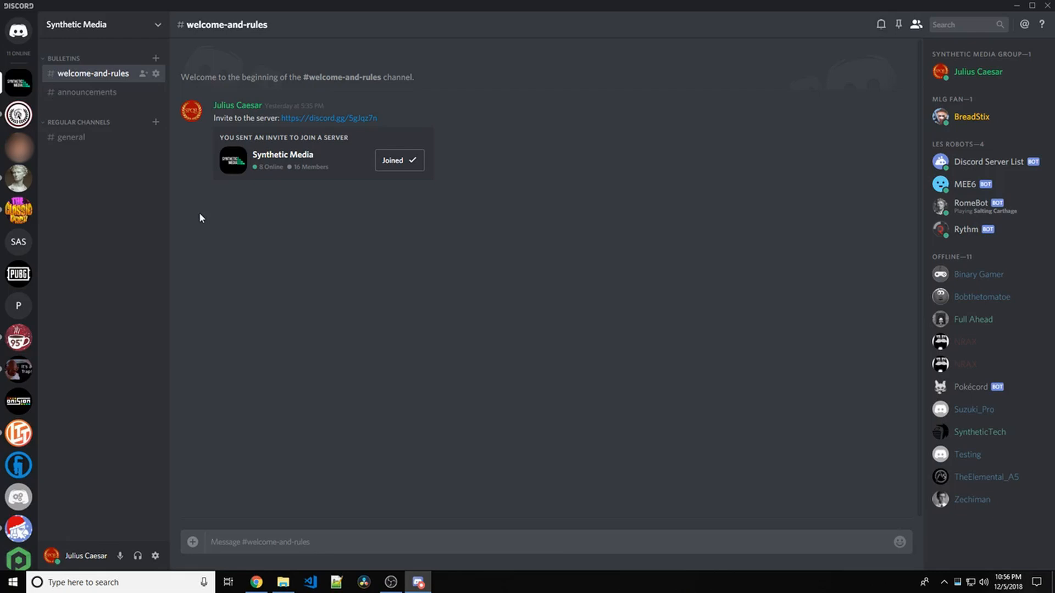
{"action": "mouse_move", "coordinate": [195, 228]}
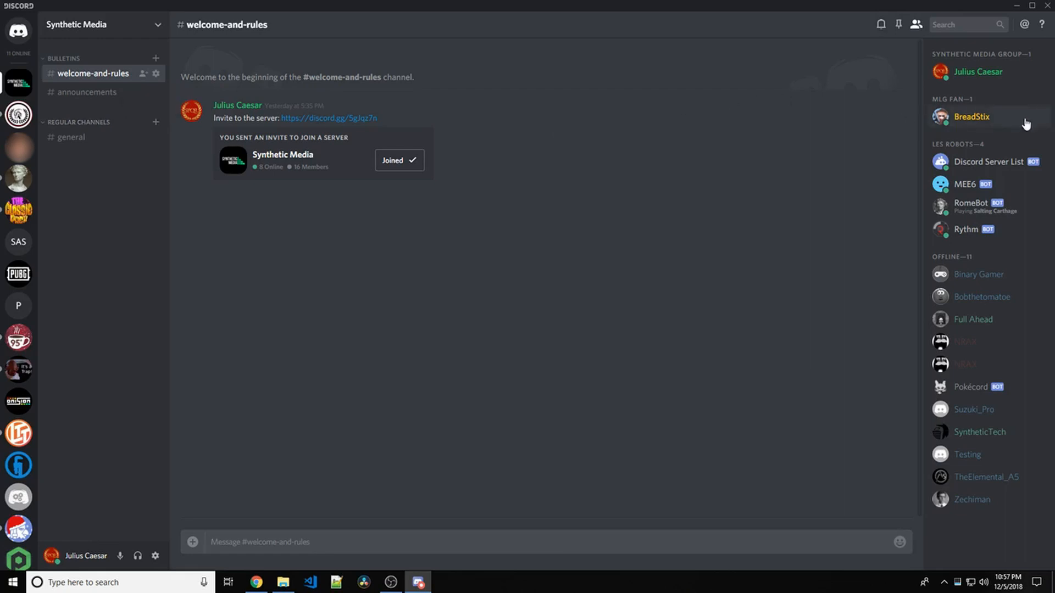
{"action": "mouse_move", "coordinate": [761, 122]}
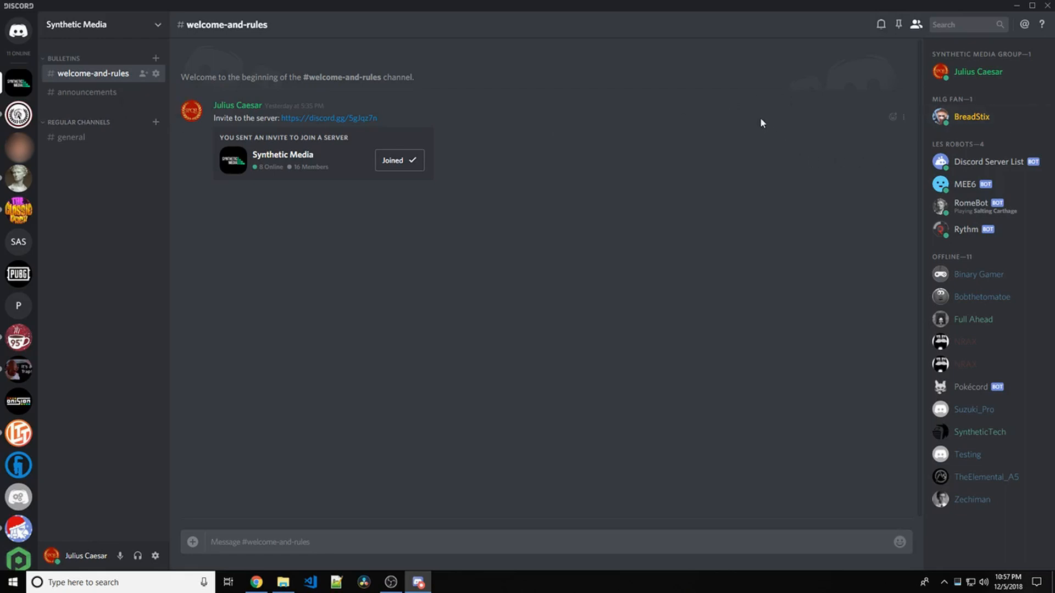
{"action": "mouse_move", "coordinate": [632, 216]}
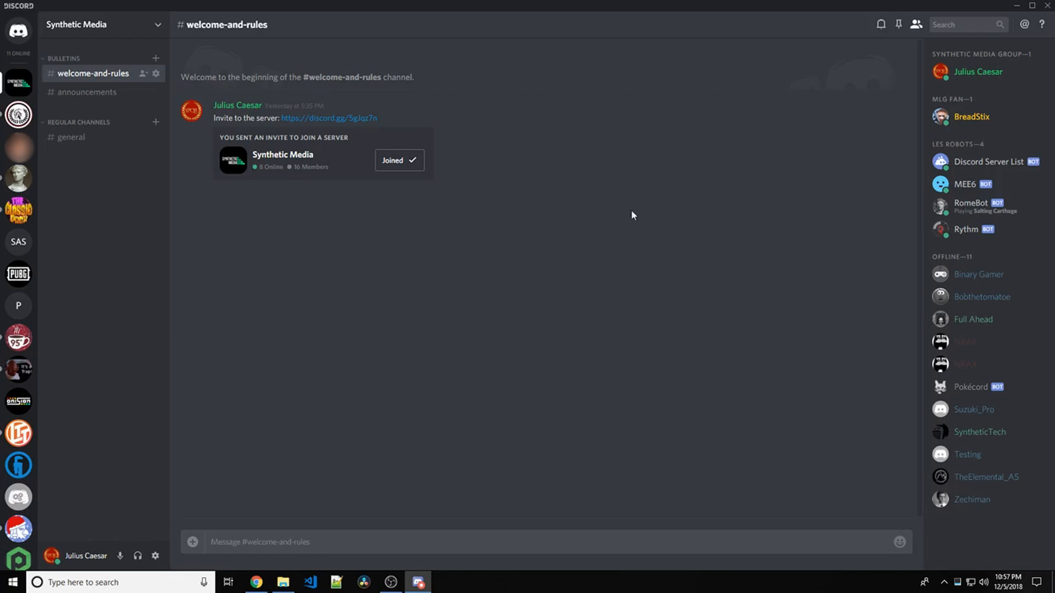
{"action": "mouse_move", "coordinate": [453, 262]}
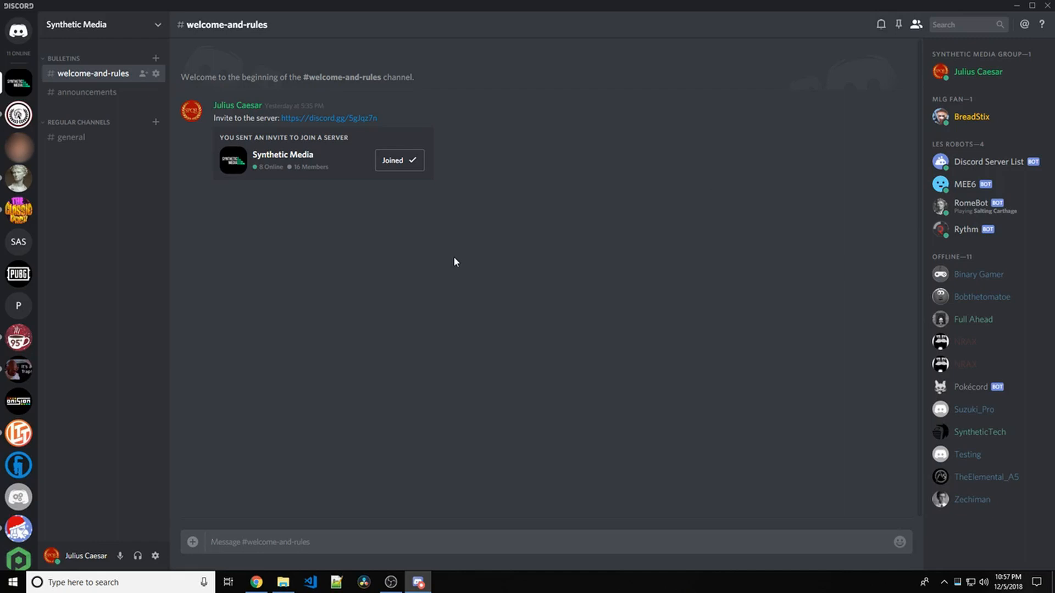
{"action": "mouse_move", "coordinate": [358, 332]}
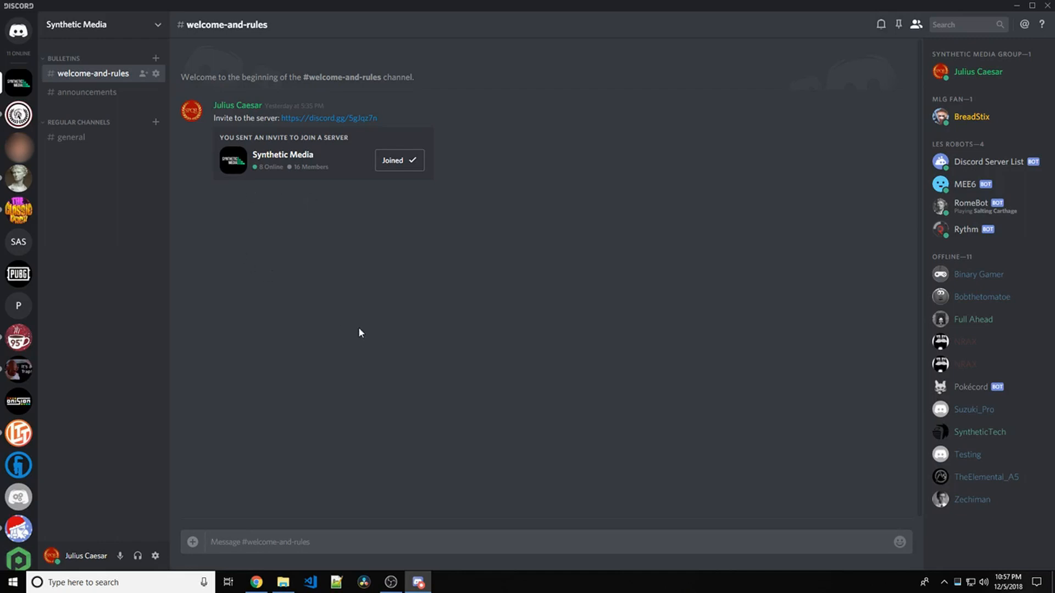
{"action": "mouse_move", "coordinate": [395, 350]}
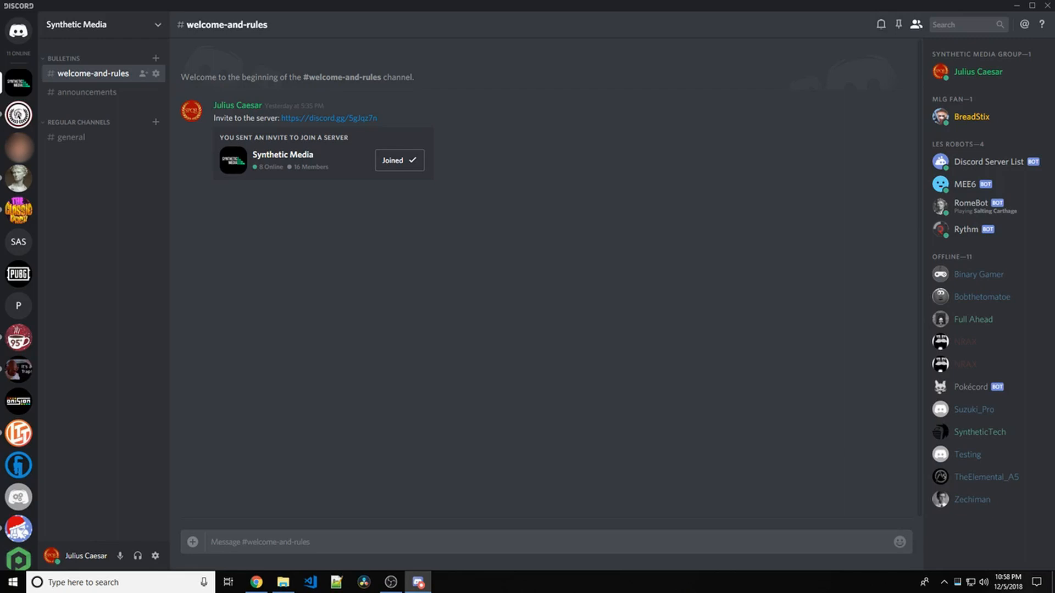
{"action": "mouse_move", "coordinate": [955, 188]}
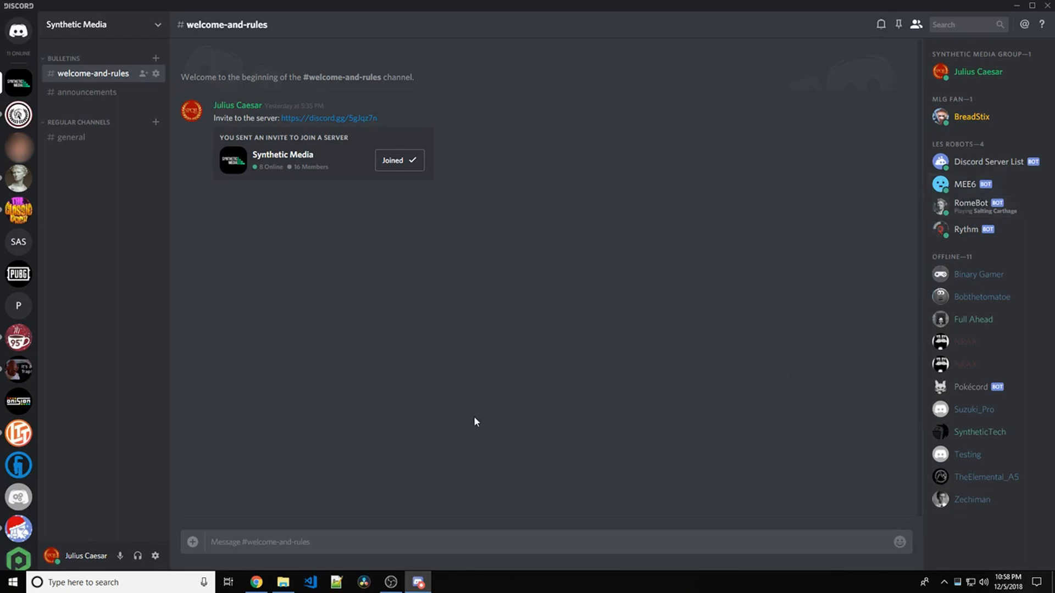
{"action": "mouse_move", "coordinate": [599, 381]}
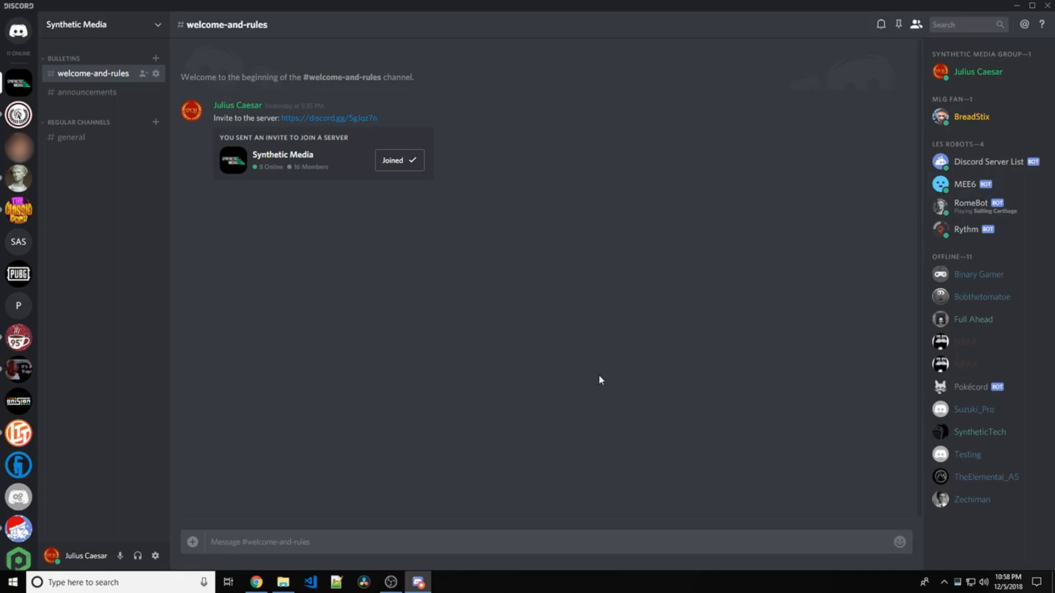